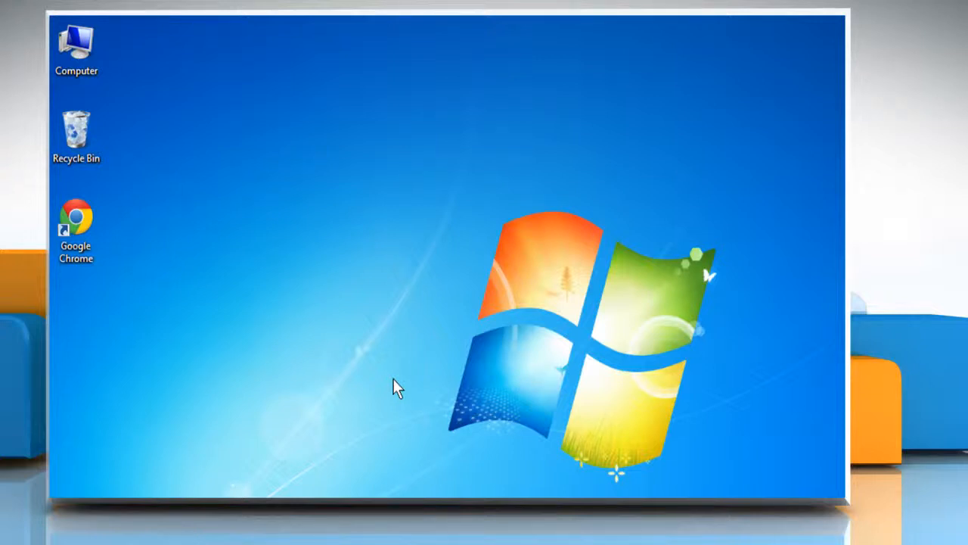
pyautogui.moveTo(393, 397)
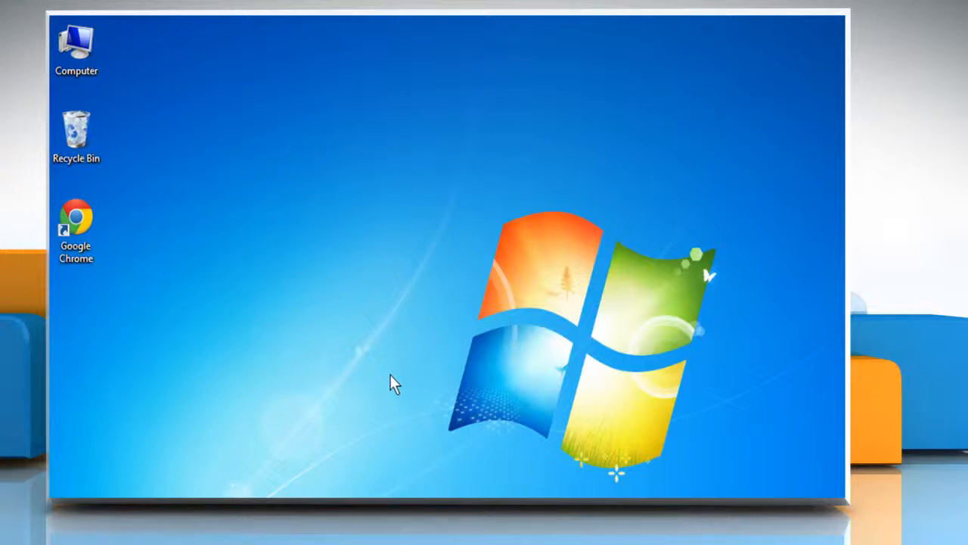
pyautogui.moveTo(117, 250)
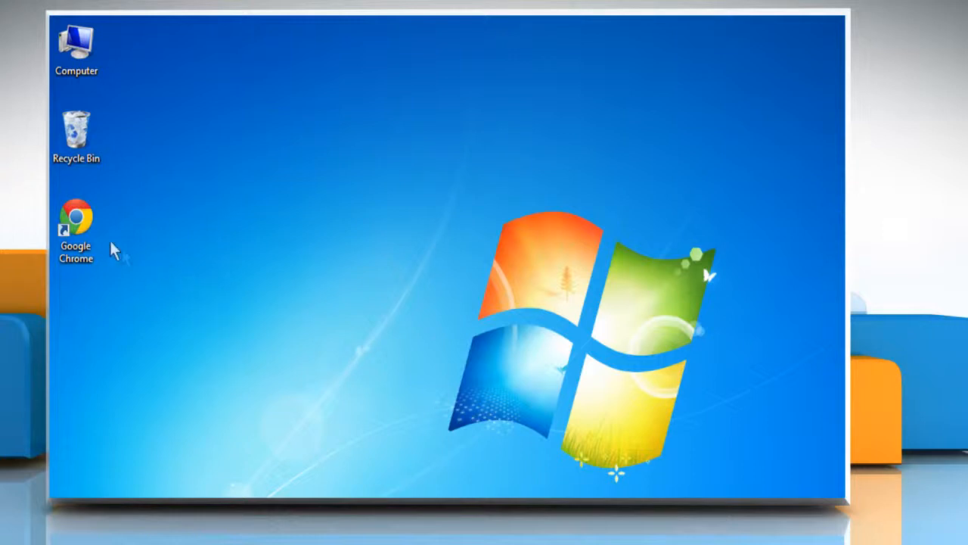
# Show the context menu for the Google Chrome desktop shortcut
pyautogui.rightClick(74, 218)
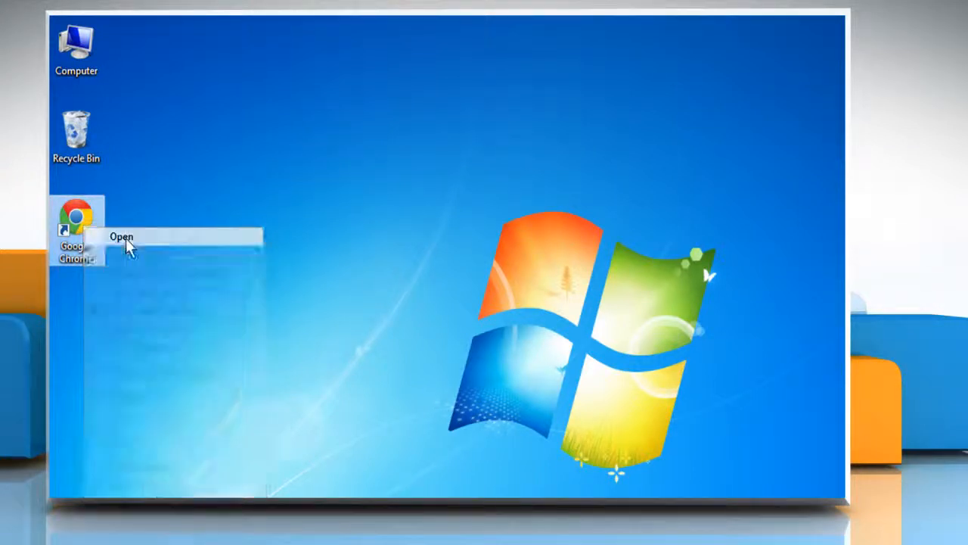
pyautogui.click(121, 235)
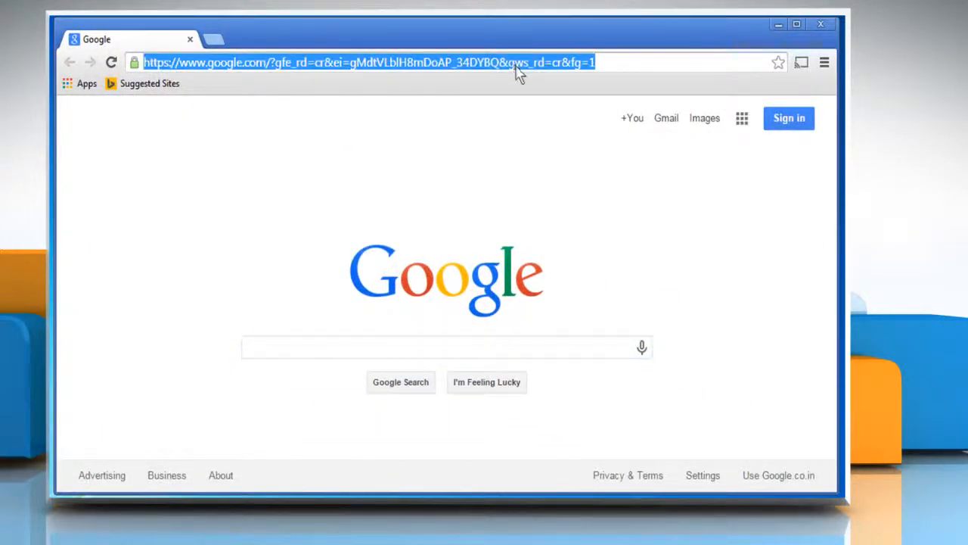
pyautogui.write('www.facebook.com')
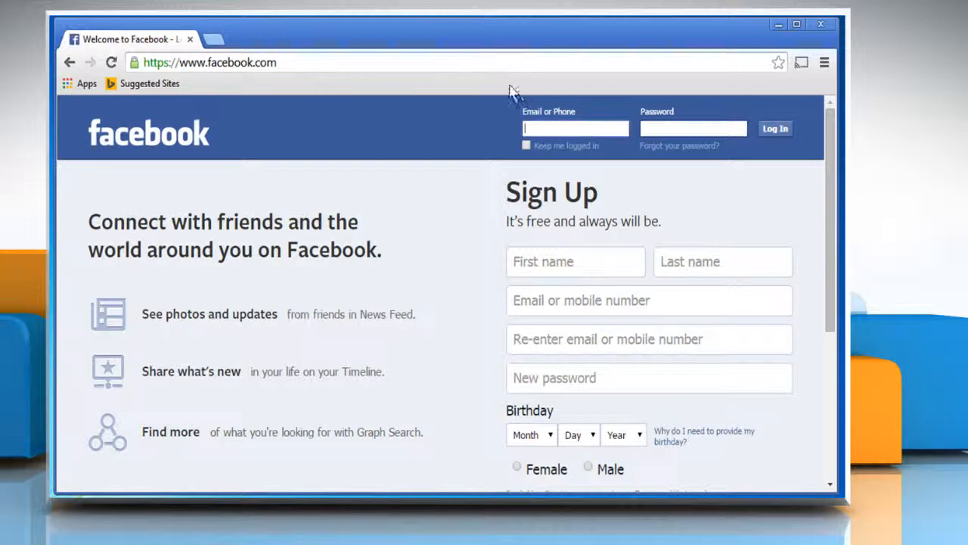
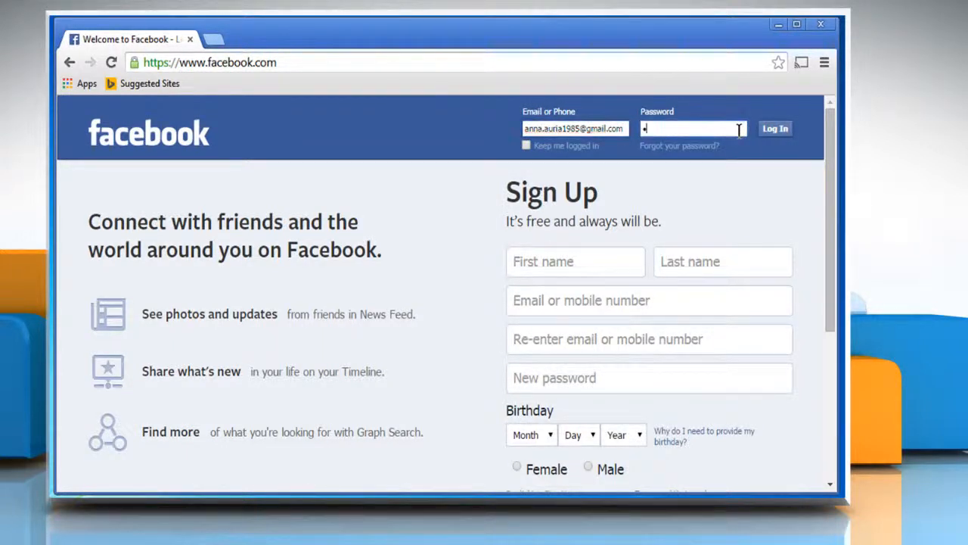
# Log in to Facebook and go to the Find Friends page
pyautogui.click(775, 128)
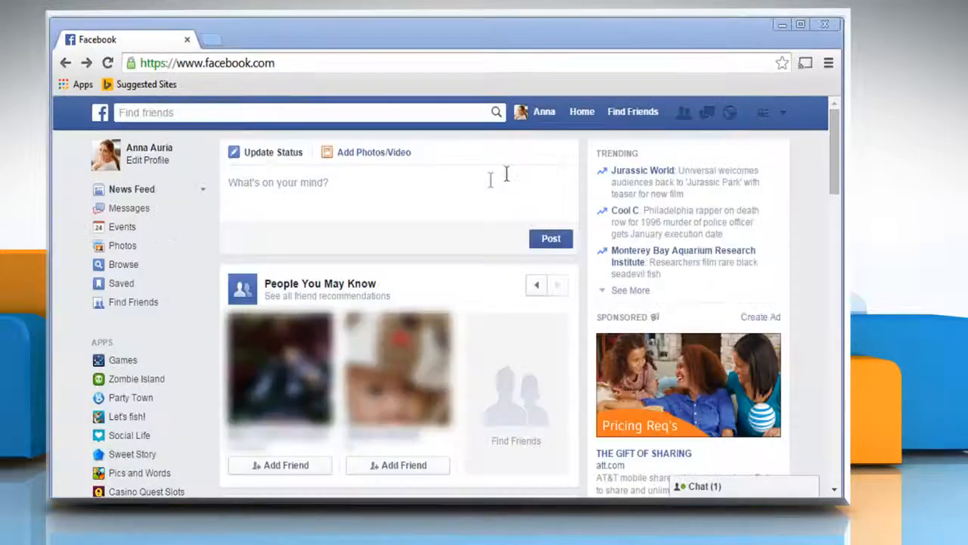
pyautogui.moveTo(127, 302)
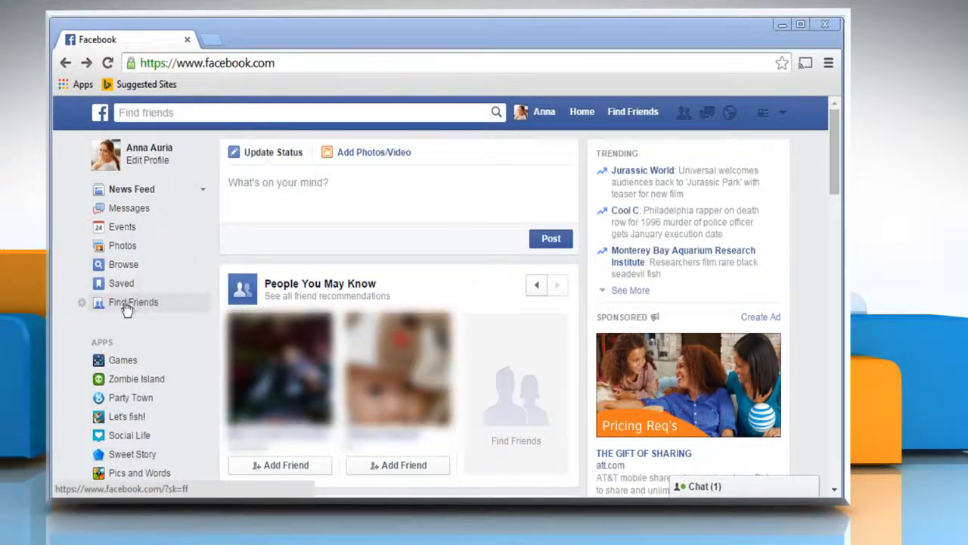
pyautogui.click(134, 301)
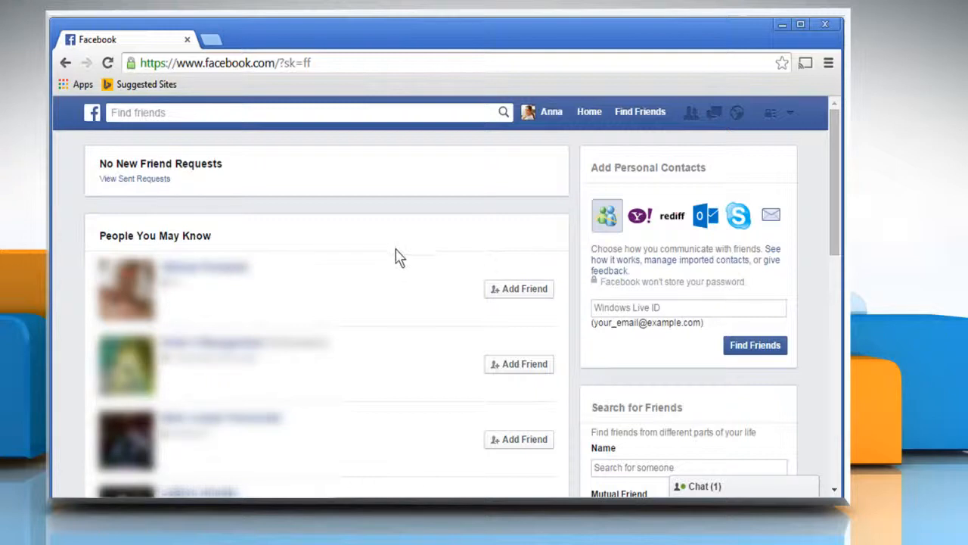
pyautogui.moveTo(661, 172)
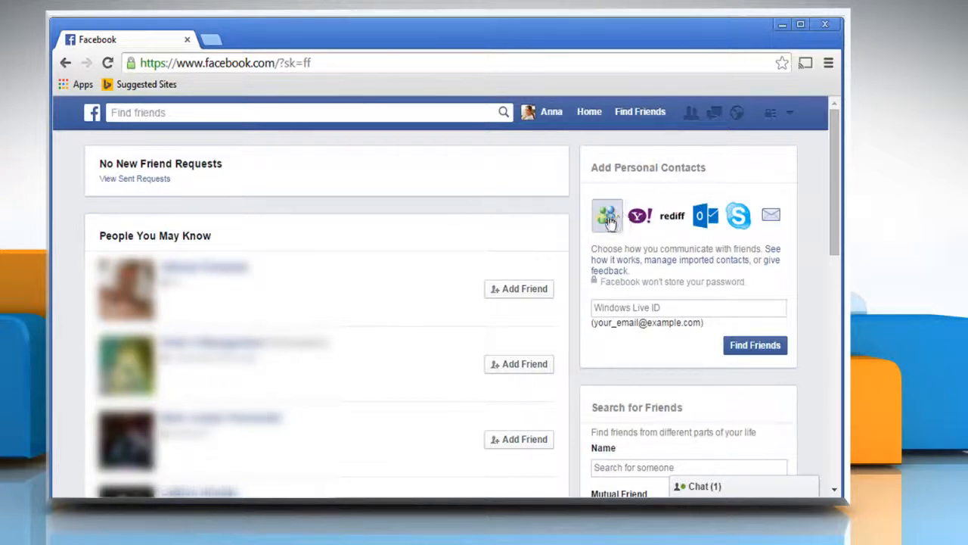
pyautogui.moveTo(738, 219)
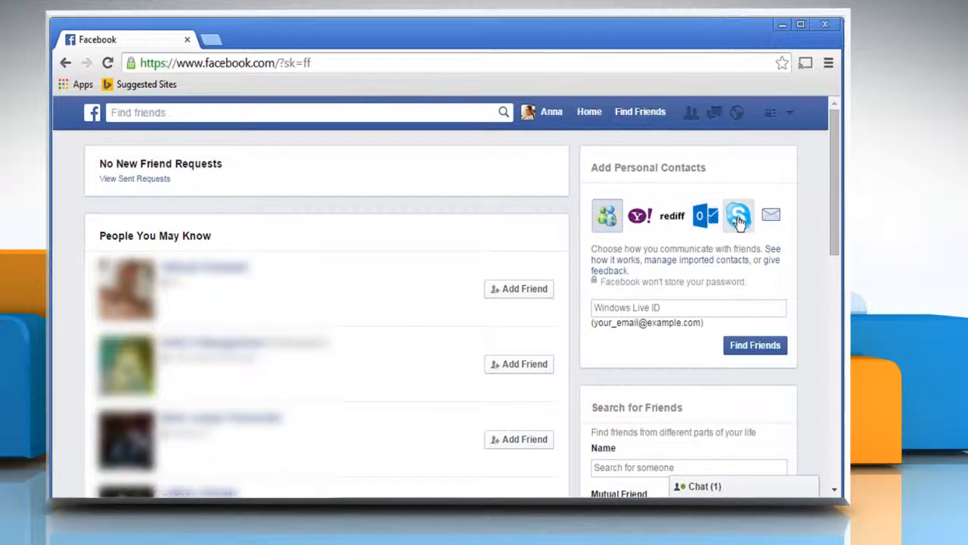
pyautogui.moveTo(771, 217)
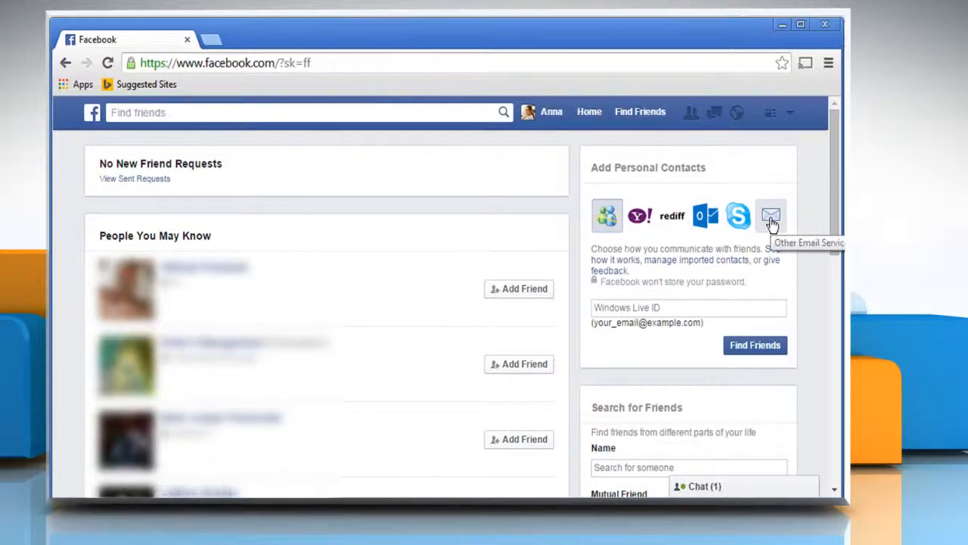
pyautogui.click(776, 216)
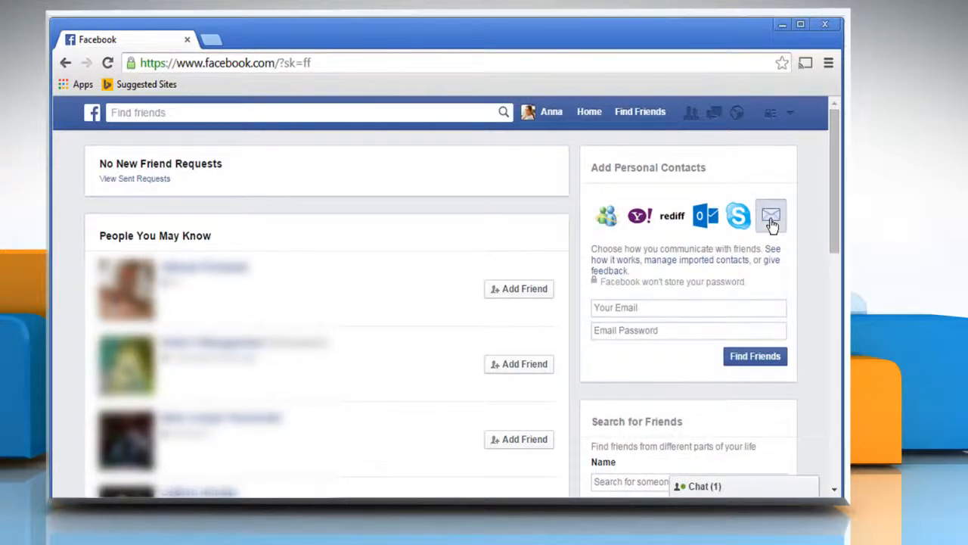
pyautogui.click(688, 308)
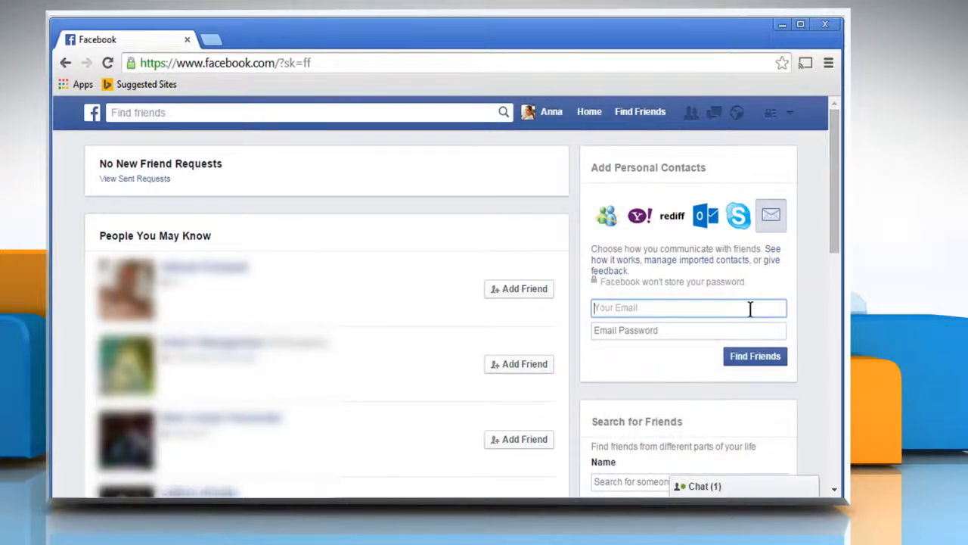
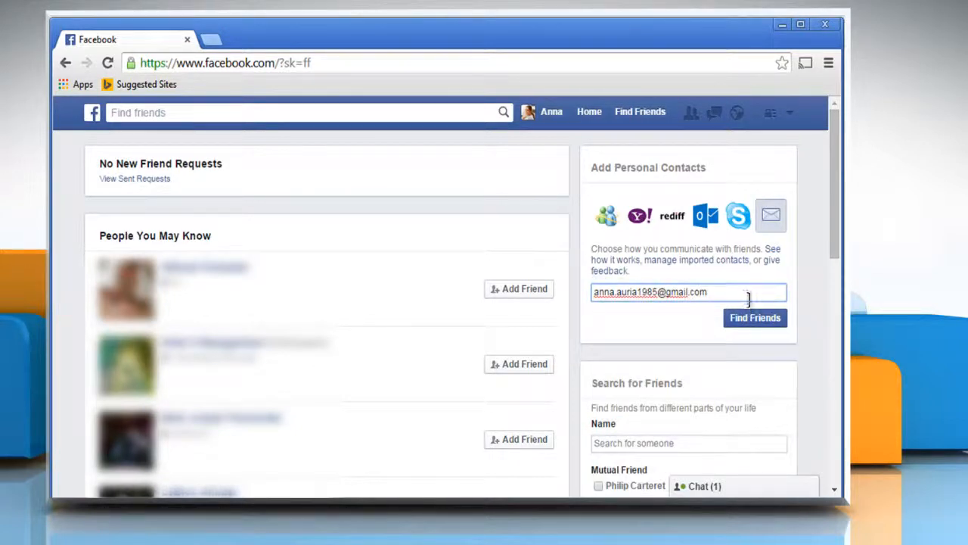
pyautogui.click(754, 318)
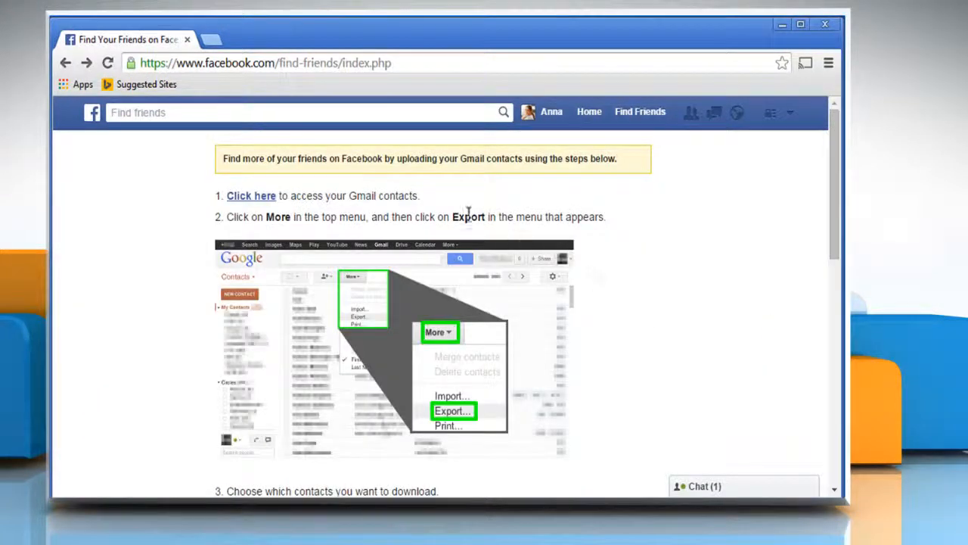
pyautogui.moveTo(246, 198)
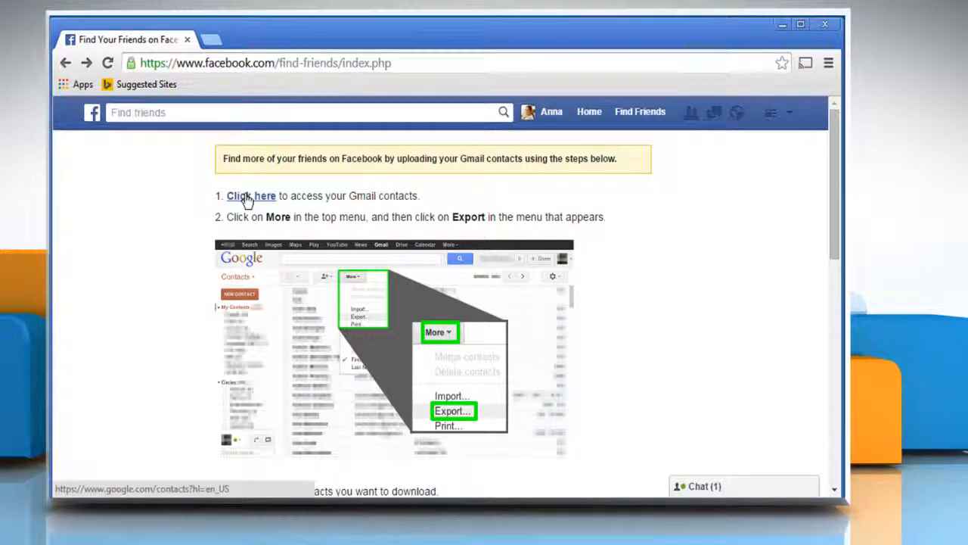
pyautogui.click(251, 195)
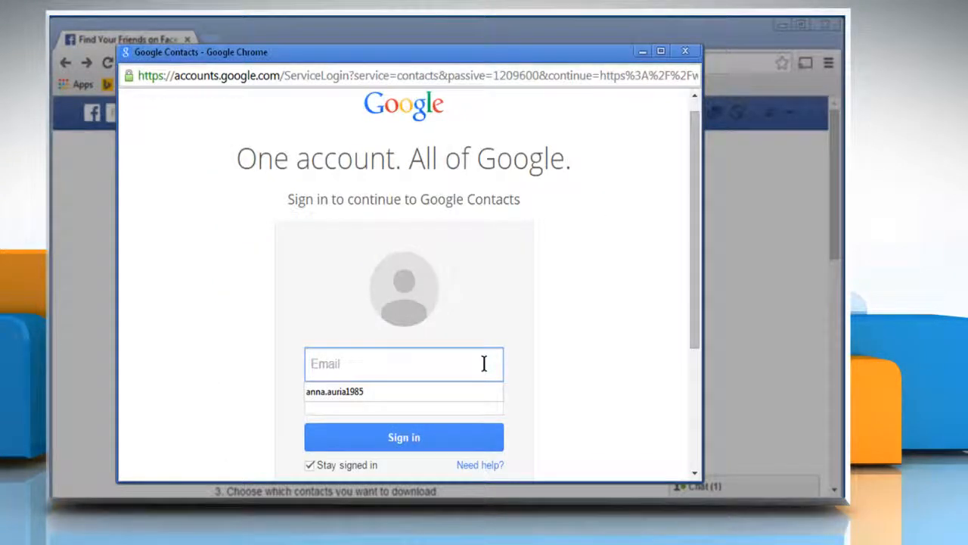
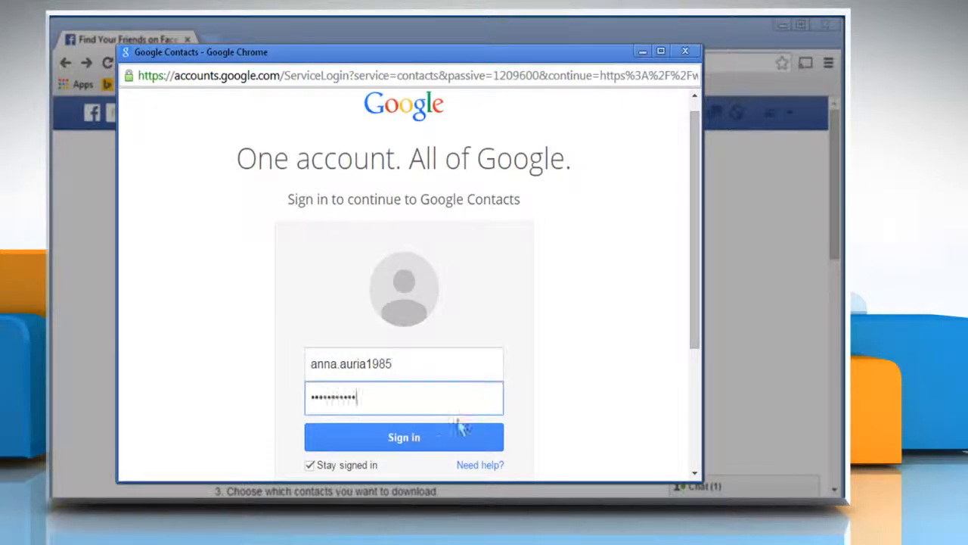
pyautogui.click(404, 437)
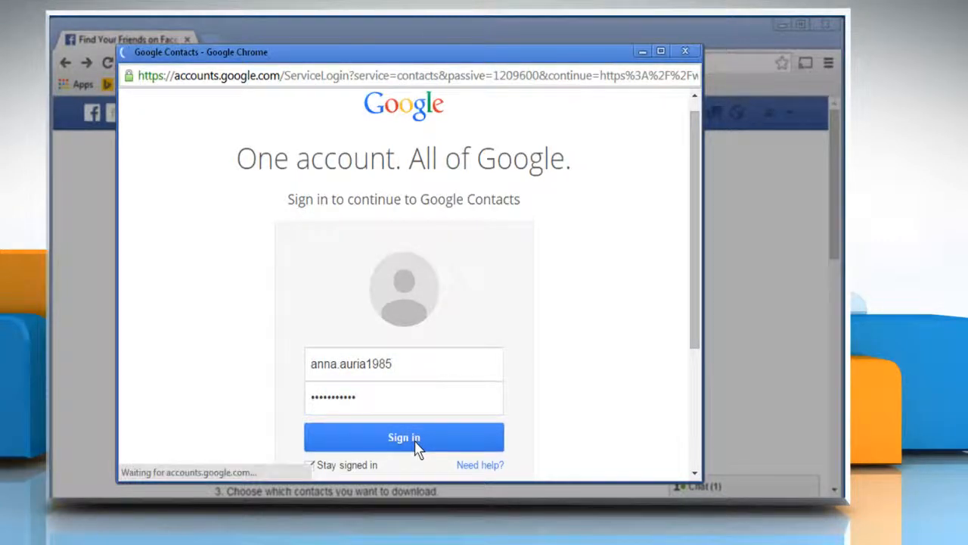
pyautogui.click(404, 437)
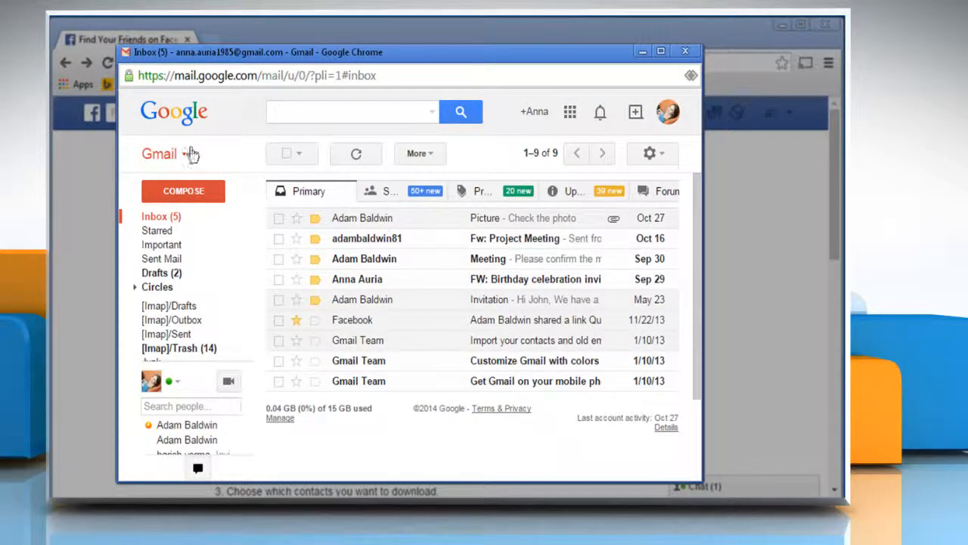
# Switch Gmail to Contacts and export the contacts via More > Export
pyautogui.click(183, 153)
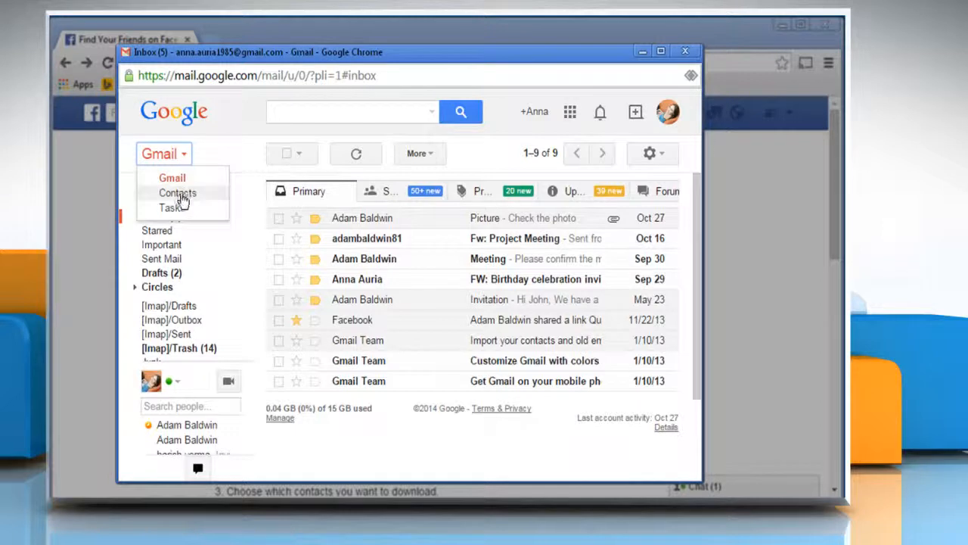
pyautogui.click(177, 192)
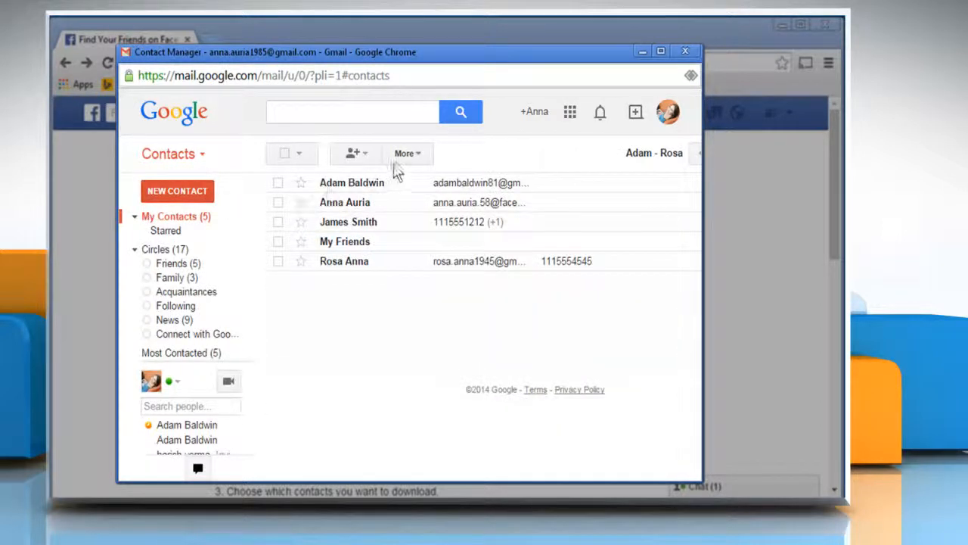
pyautogui.click(407, 153)
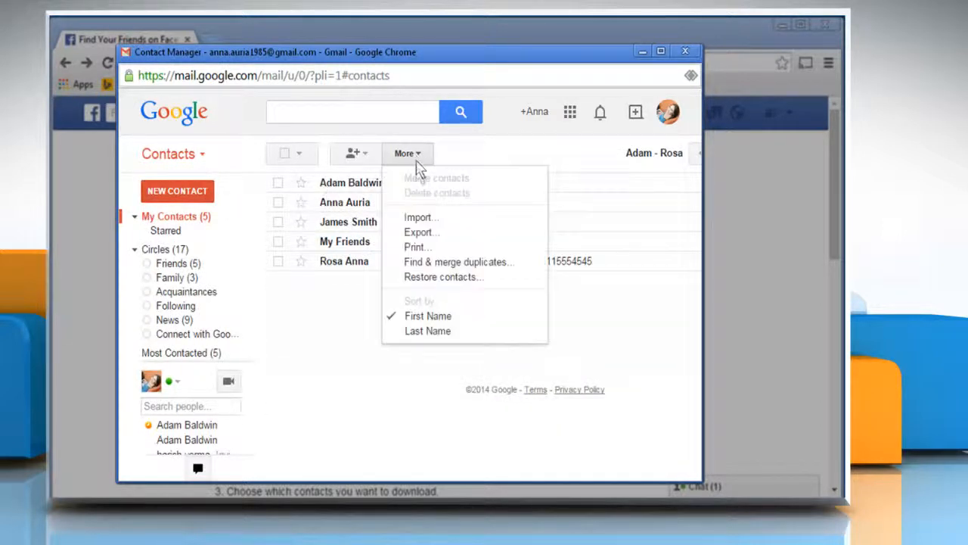
pyautogui.click(421, 232)
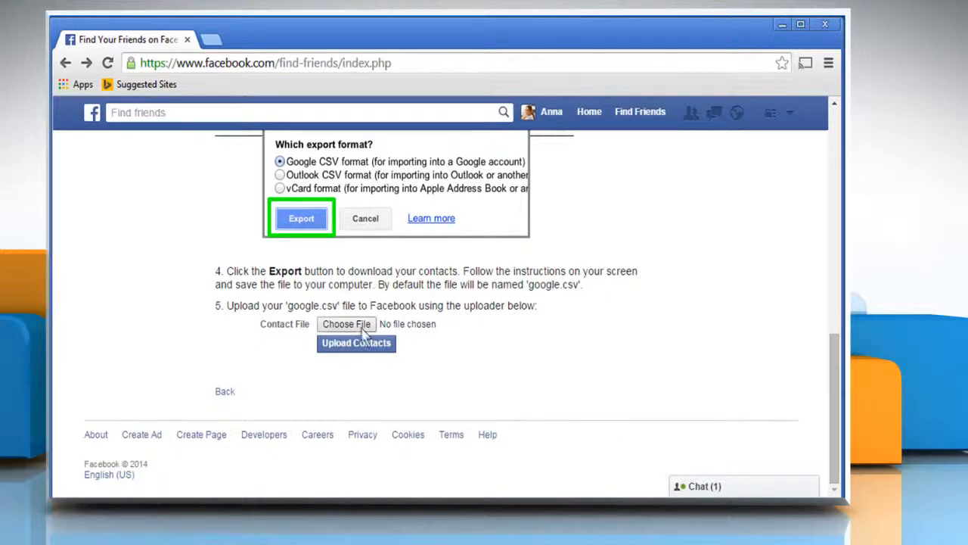
# Select the google contacts file from the Desktop in Facebook's file chooser
pyautogui.click(347, 323)
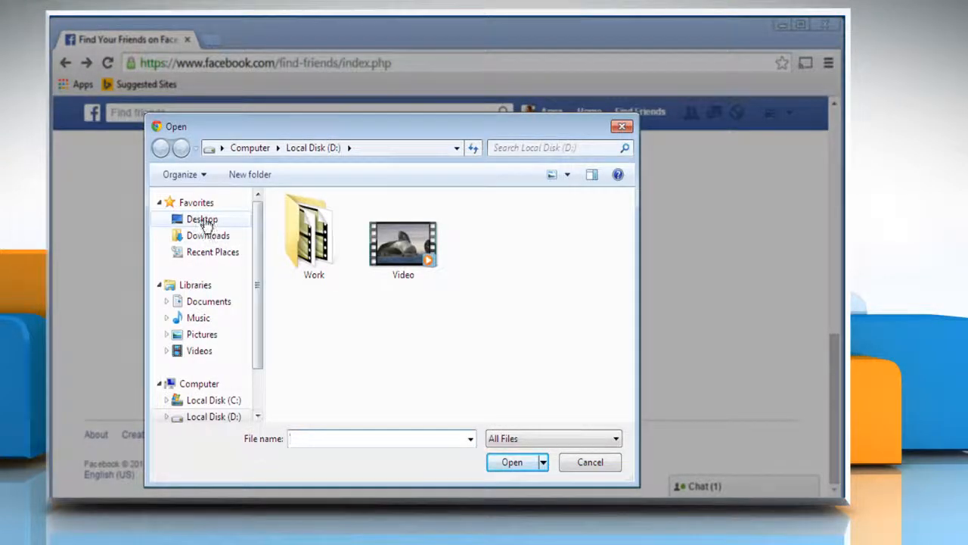
pyautogui.click(202, 219)
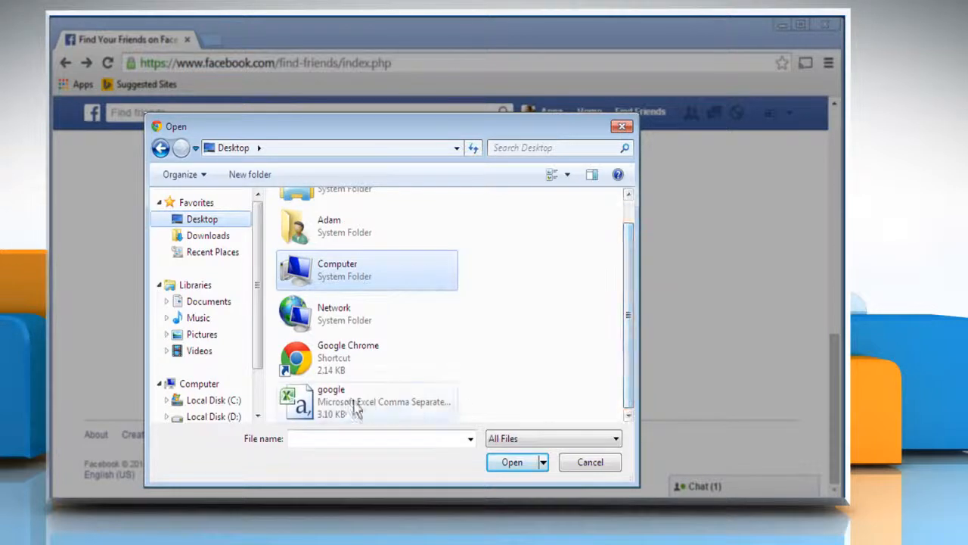
pyautogui.click(347, 401)
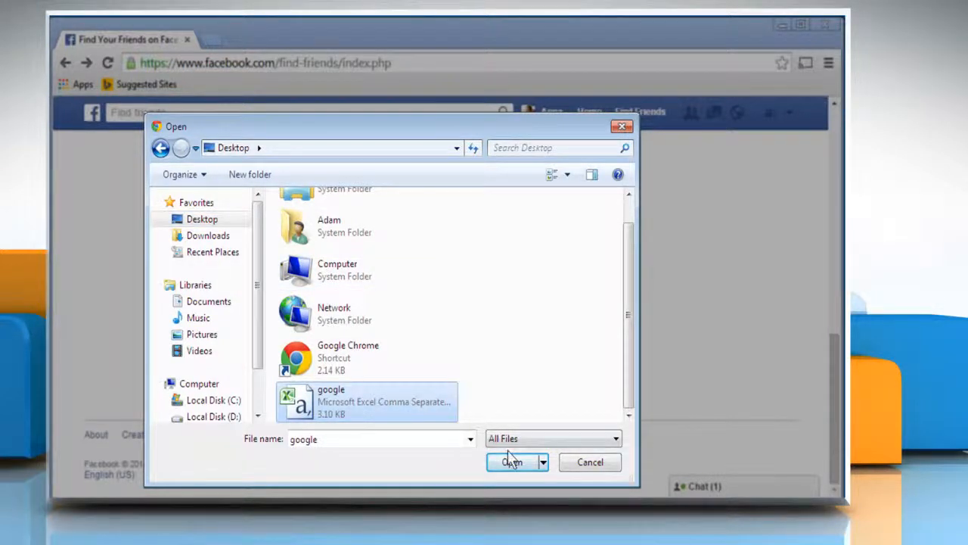
# Confirm google.csv and upload the contacts to Facebook, reaching the invite-all prompt
pyautogui.click(511, 462)
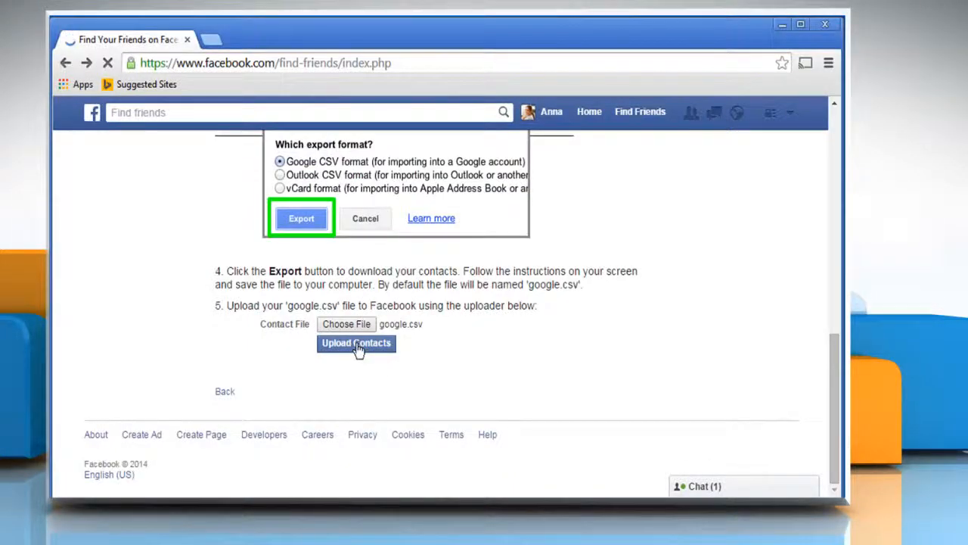
pyautogui.click(357, 342)
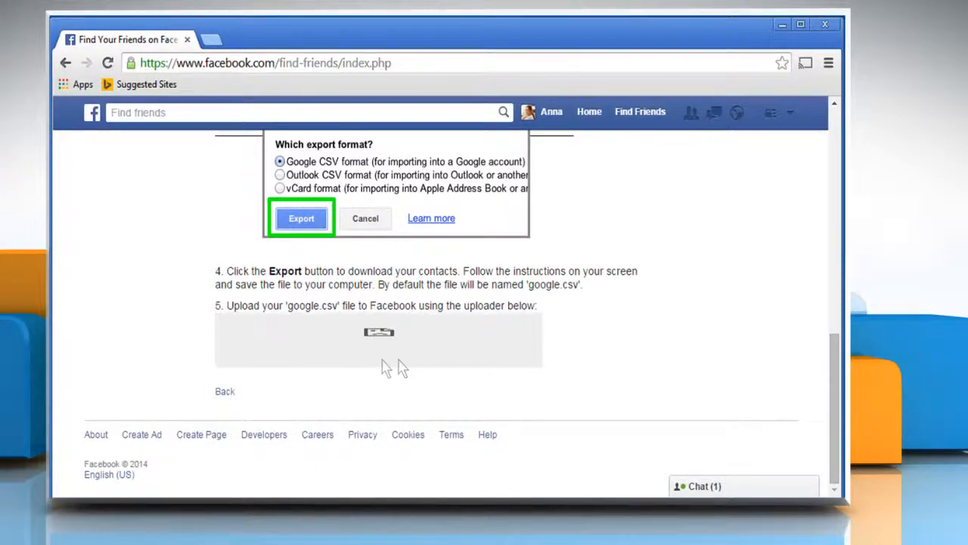
pyautogui.click(300, 218)
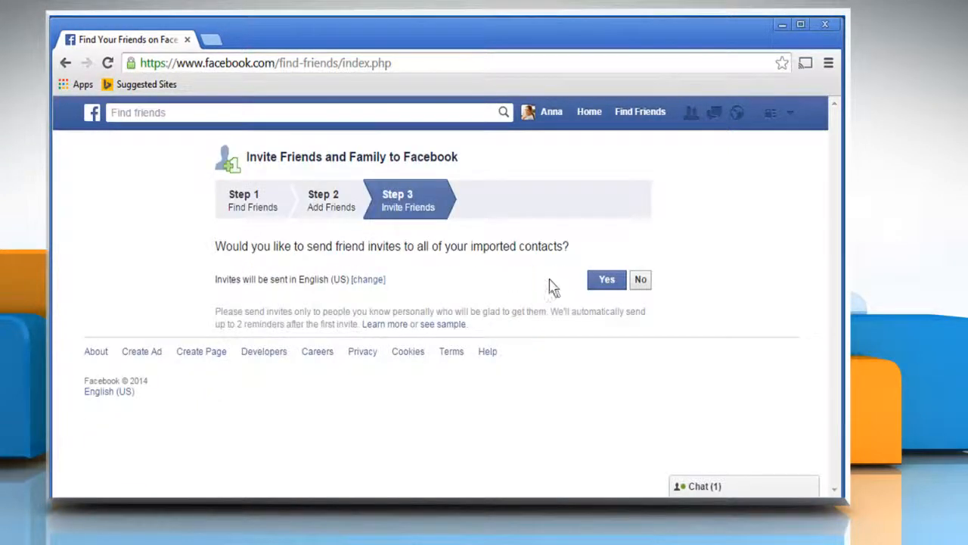